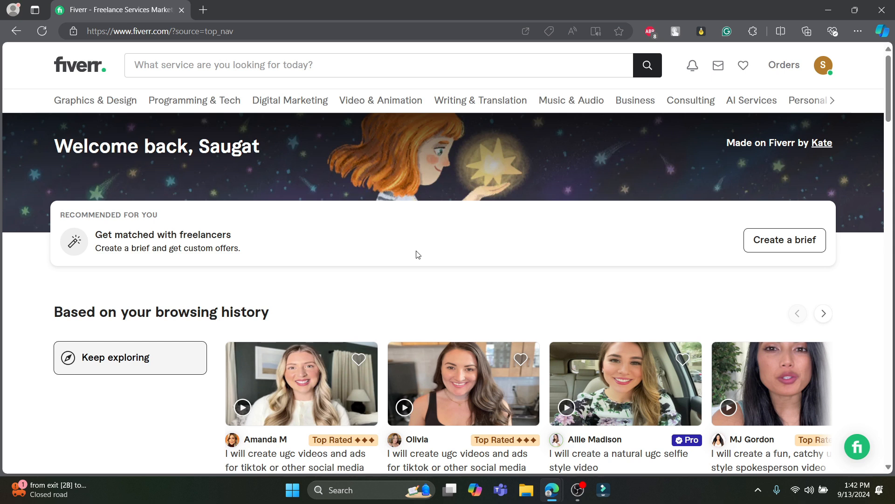
{"action": "mouse_move", "coordinate": [415, 253]}
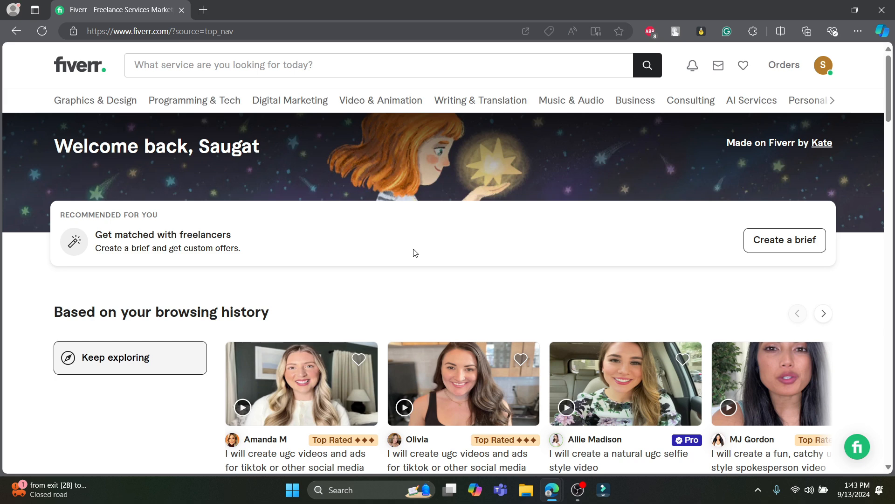
{"action": "mouse_move", "coordinate": [175, 44]}
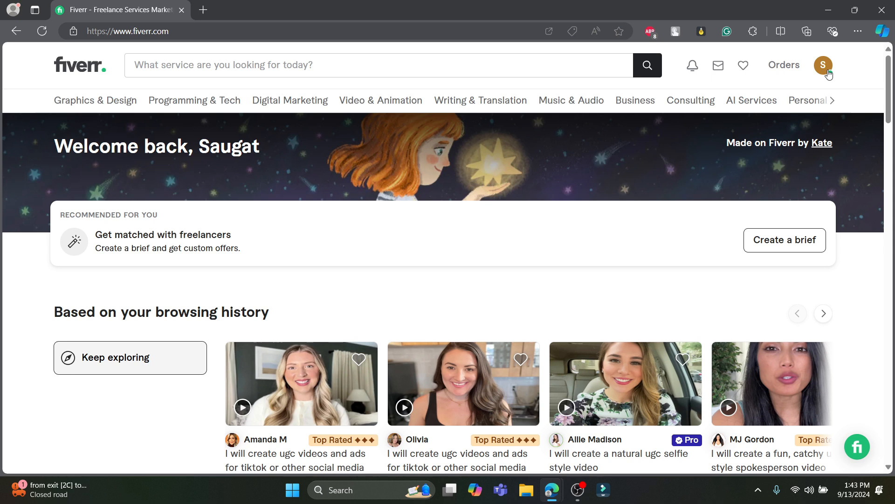
{"action": "mouse_move", "coordinate": [799, 61]}
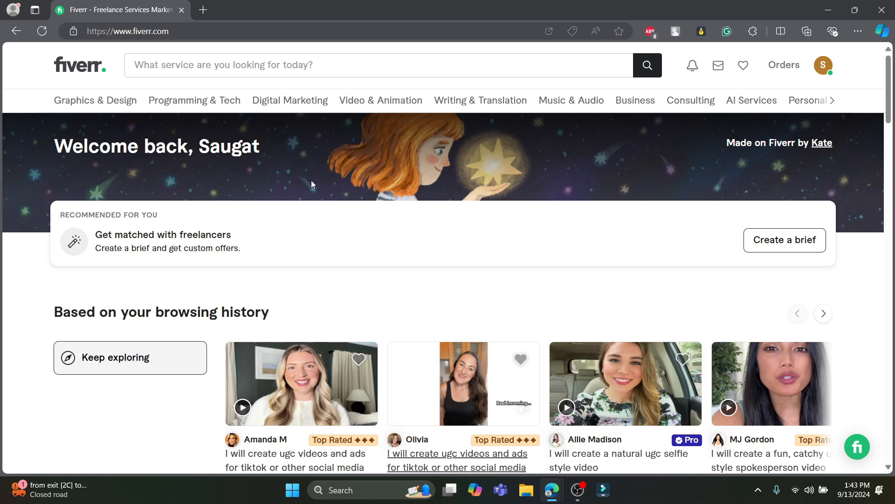
Step: Scroll to the 'natural ugc selfie style video' gig and open its extra options menu
{"action": "scroll", "scroll_direction": "down", "scroll_amount": 3}
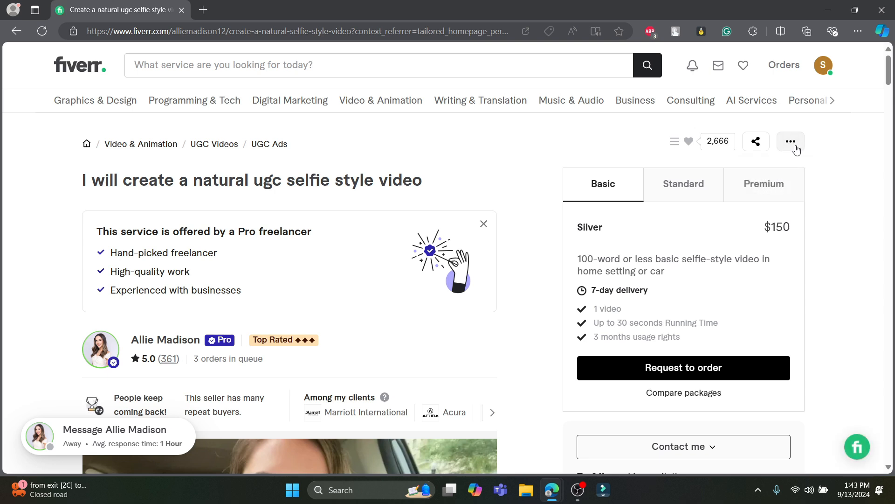
{"action": "left_click", "coordinate": [790, 141]}
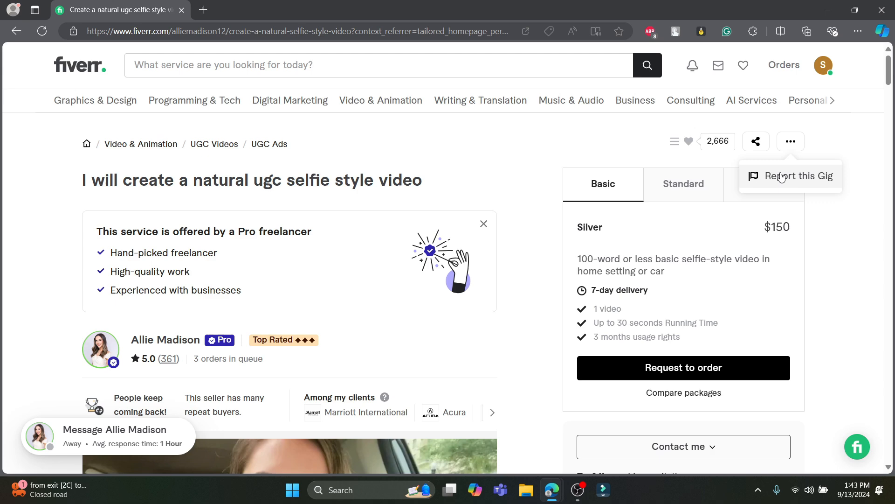
{"action": "mouse_move", "coordinate": [806, 181]}
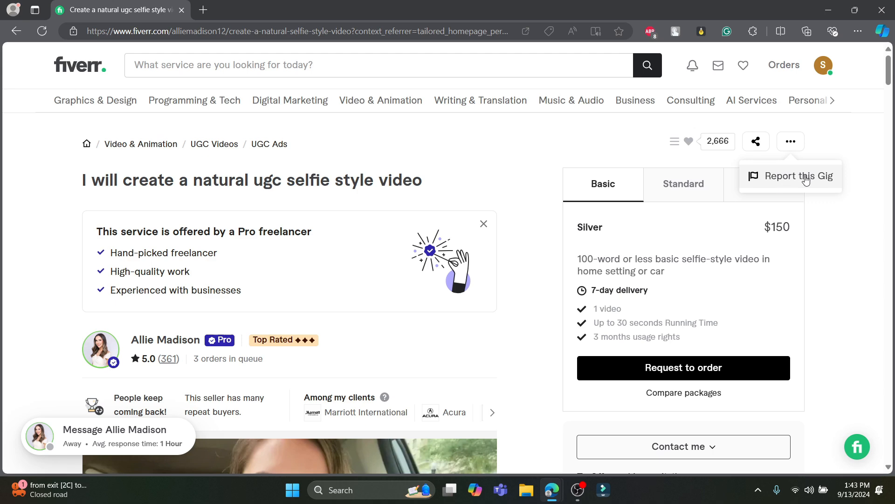
Step: Start a report on the selfie video gig, choosing Non Original Content as the reason
{"action": "left_click", "coordinate": [801, 176]}
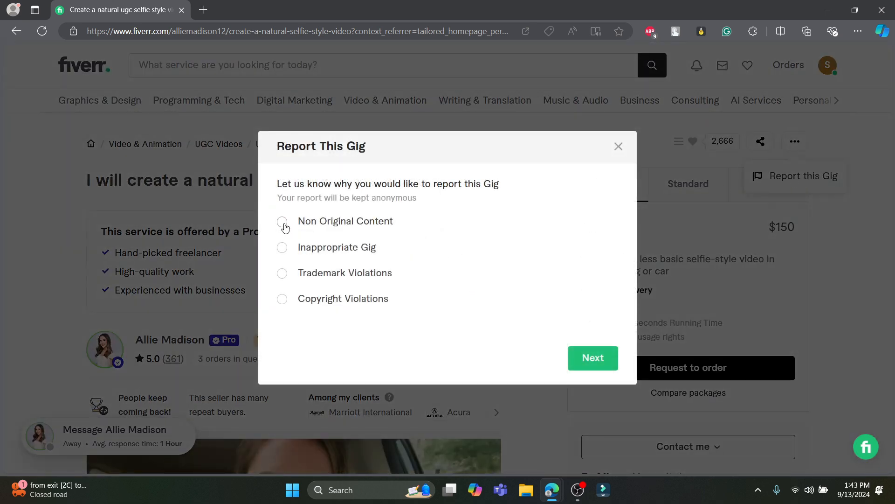
{"action": "left_click", "coordinate": [282, 222]}
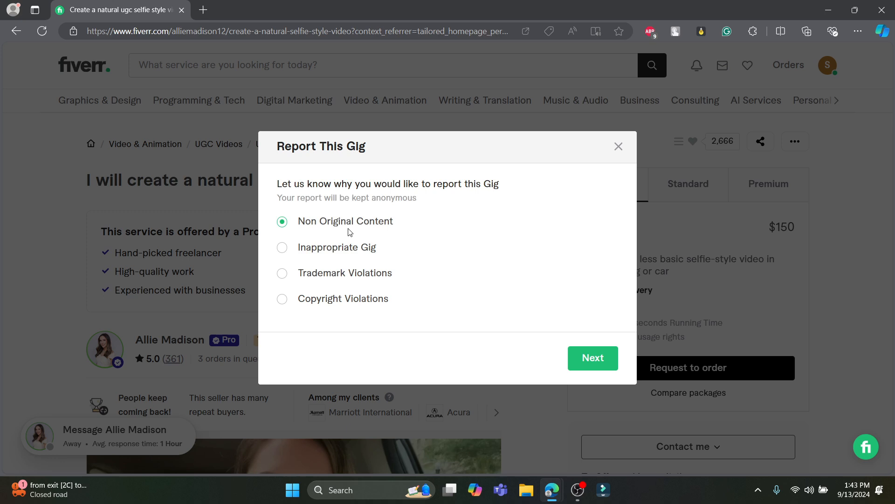
{"action": "mouse_move", "coordinate": [315, 291]}
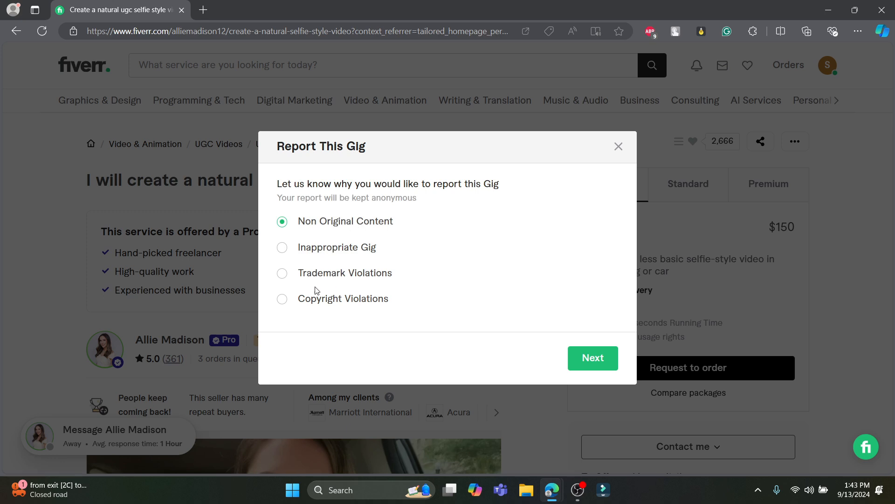
Step: Switch the report reason from Copyright Violations to Inappropriate Gig and continue
{"action": "left_click", "coordinate": [281, 298]}
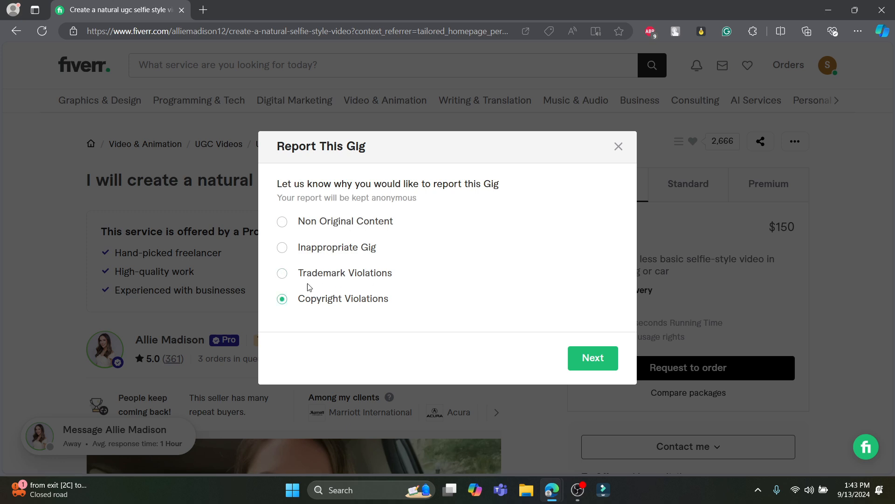
{"action": "left_click", "coordinate": [282, 246]}
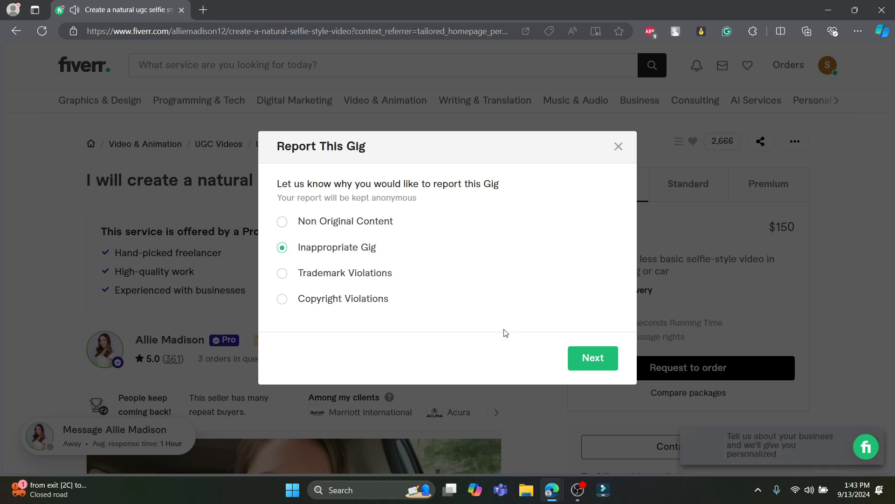
{"action": "mouse_move", "coordinate": [402, 319]}
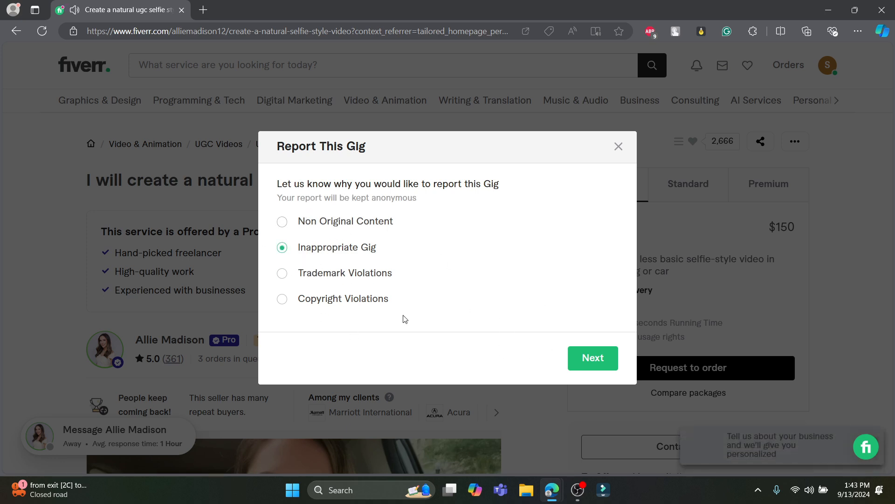
{"action": "left_click", "coordinate": [592, 357]}
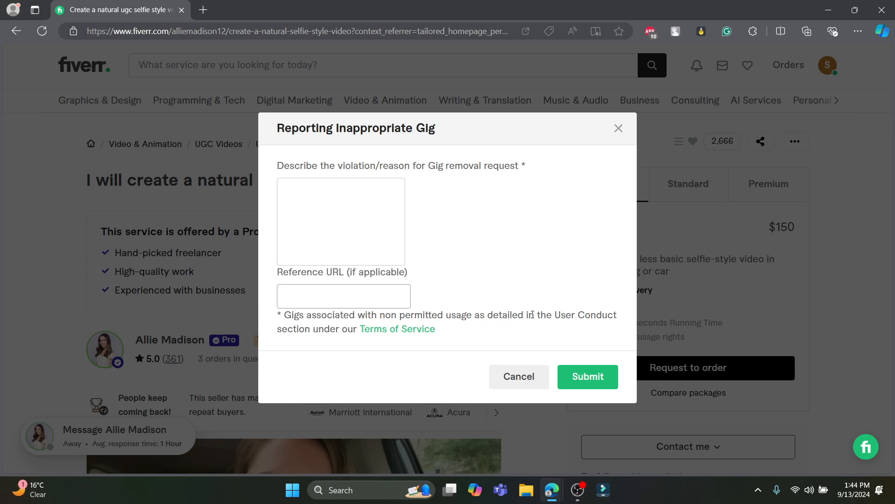
{"action": "mouse_move", "coordinate": [397, 328]}
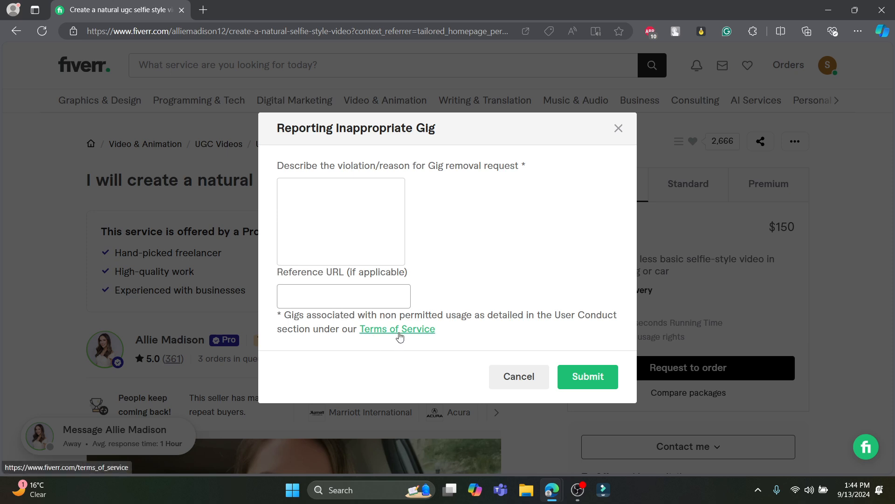
Step: Enter 'dwdd' as the violation description and submit the Inappropriate Gig report
{"action": "type", "text": "dwdd"}
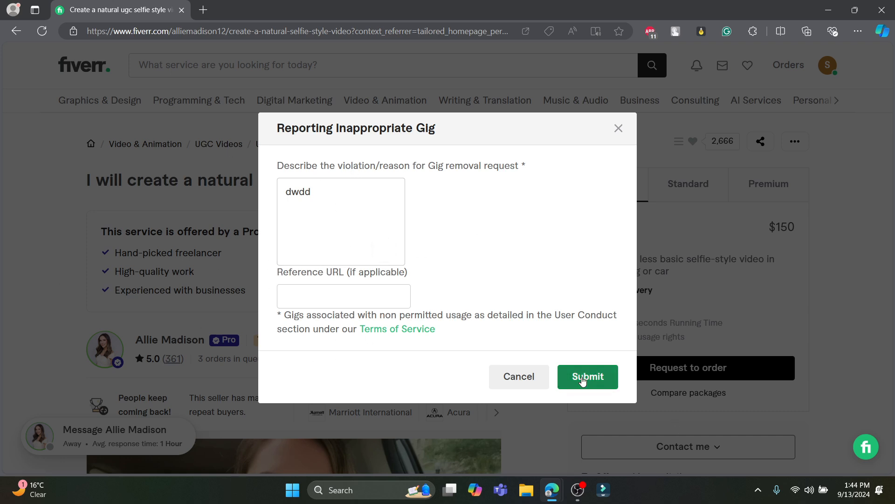
{"action": "left_click", "coordinate": [587, 377]}
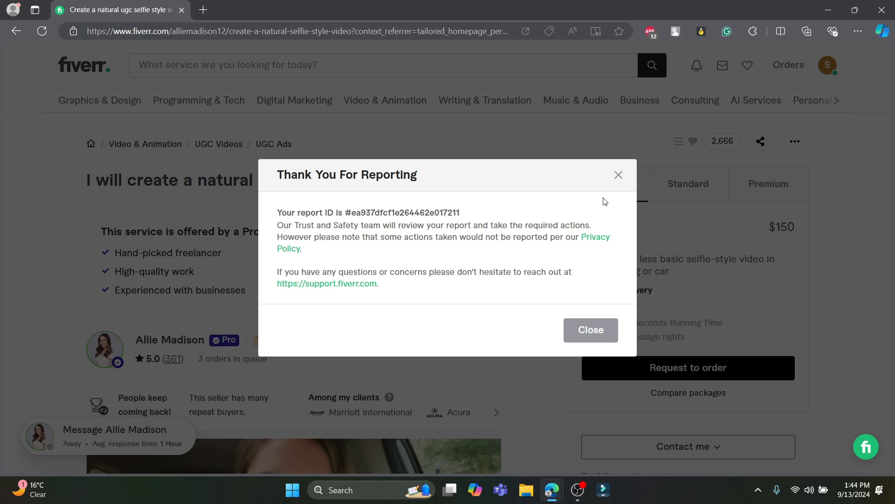
Step: Close the Thank You For Reporting dialog and go back to the Fiverr home page
{"action": "left_click", "coordinate": [590, 330]}
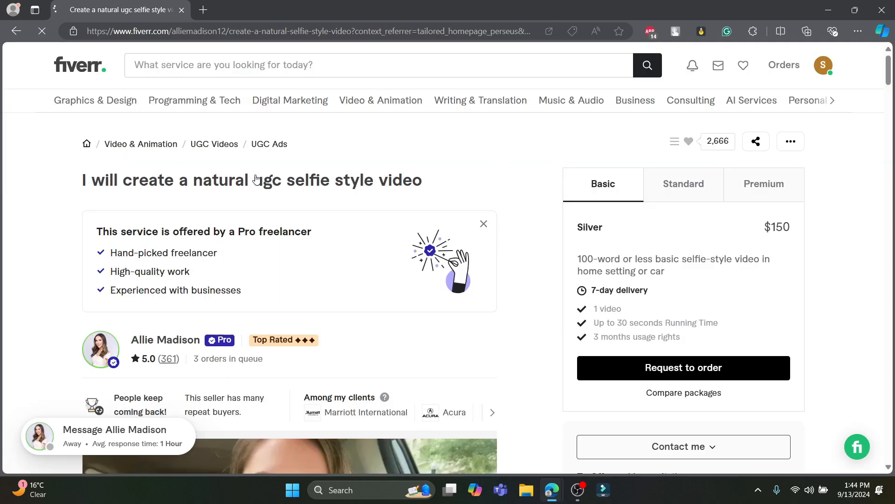
{"action": "left_click", "coordinate": [79, 65]}
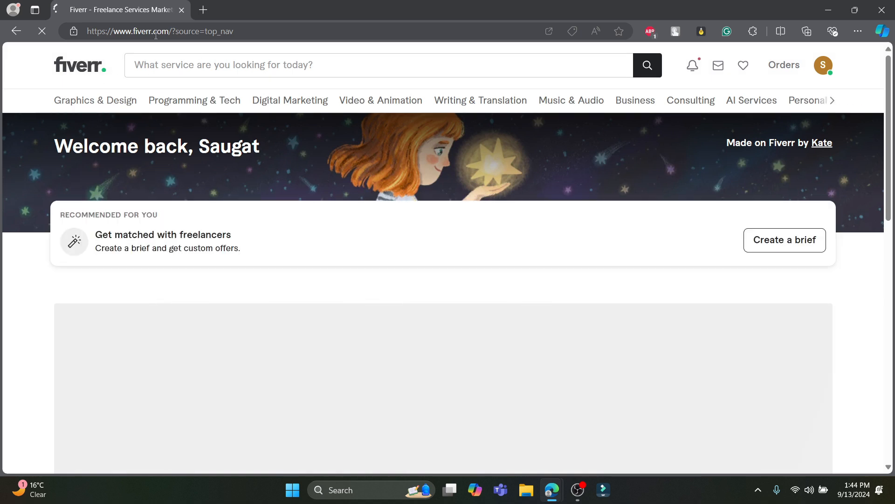